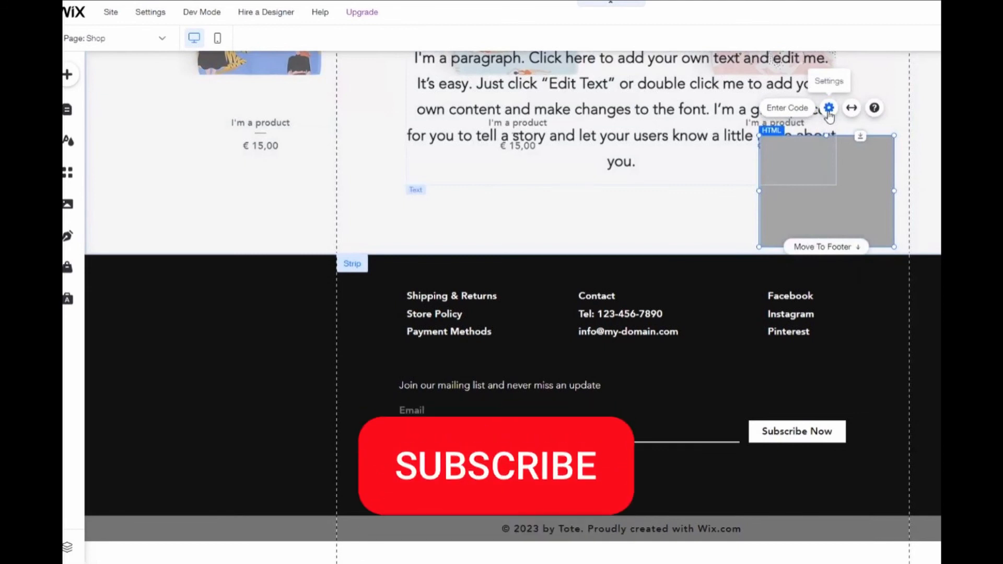
pyautogui.click(498, 466)
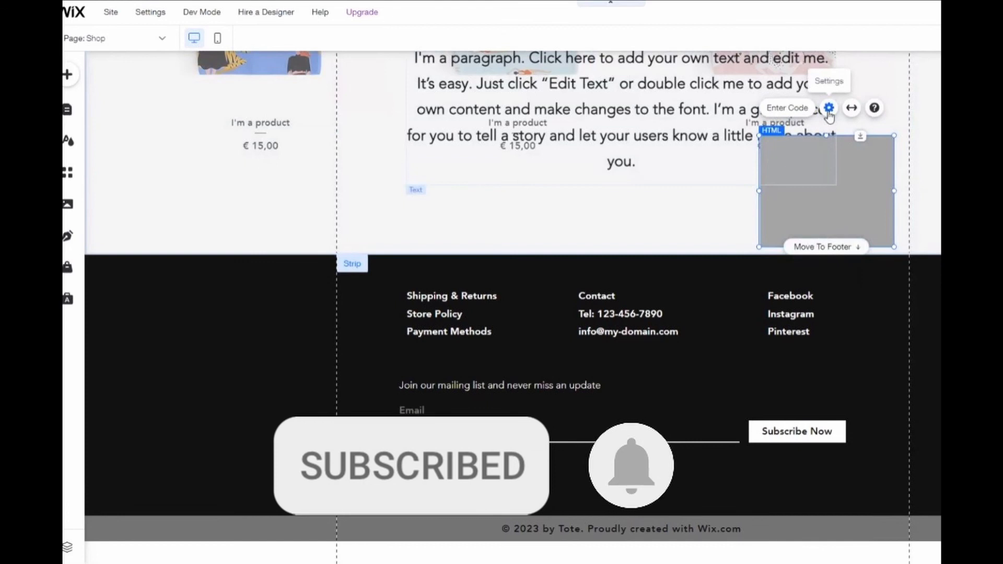